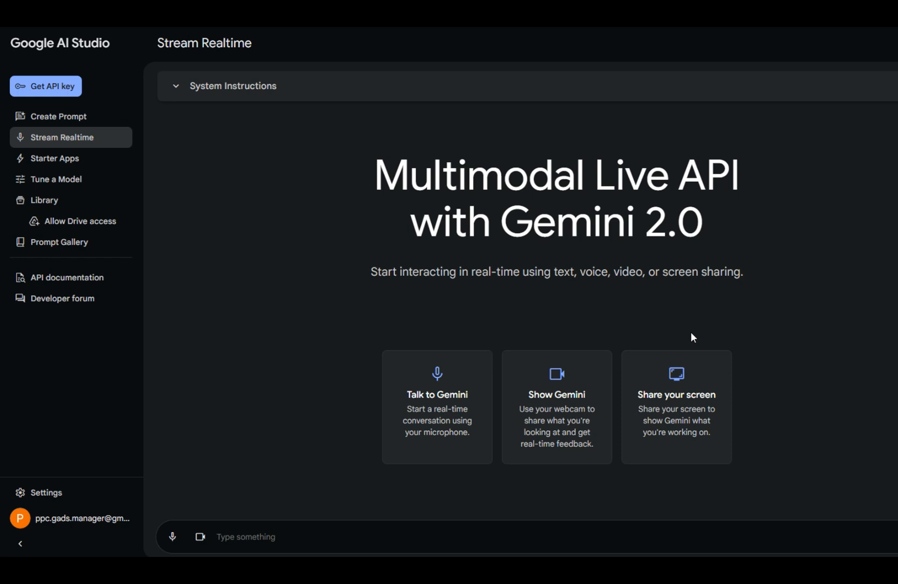
mouse_move(647, 293)
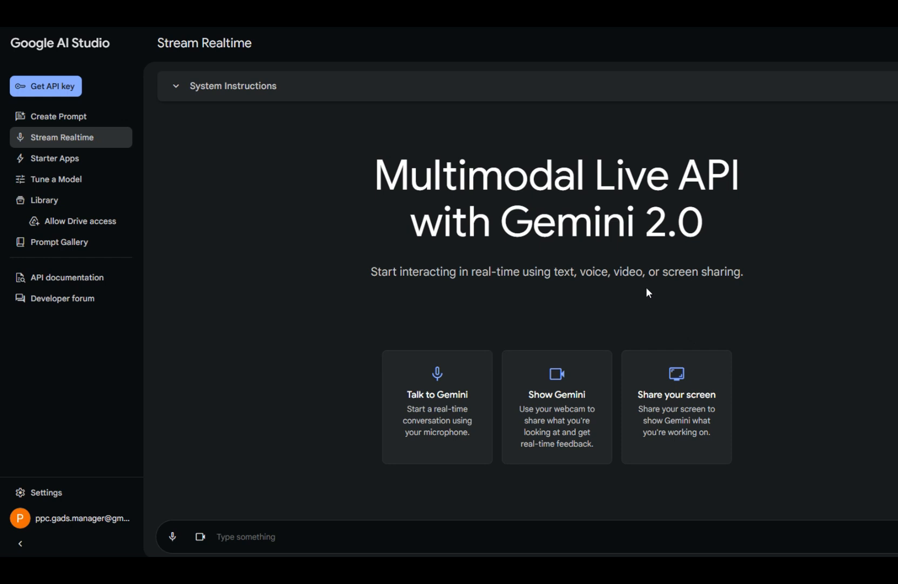
mouse_move(418, 266)
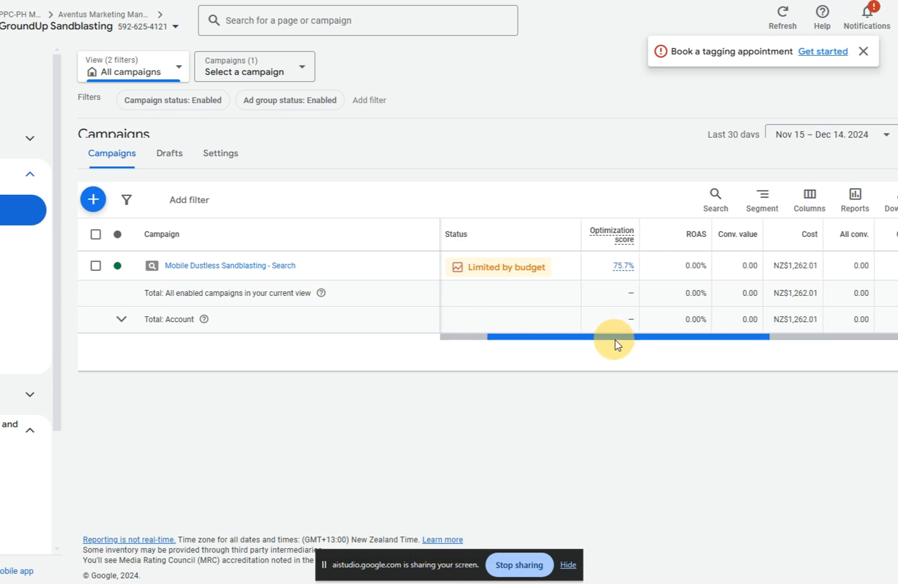
left_click_drag(613, 337, 662, 336)
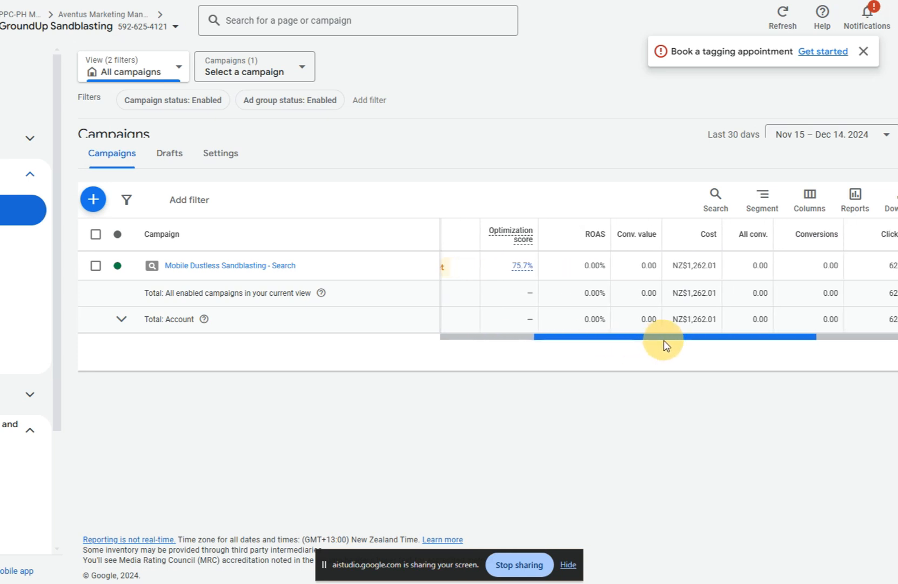
left_click_drag(665, 337, 688, 337)
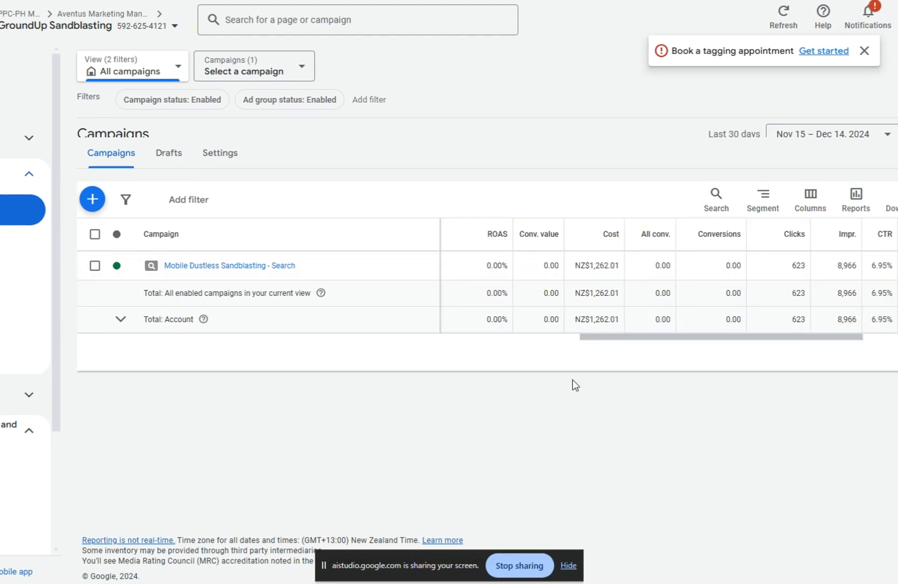
mouse_move(450, 338)
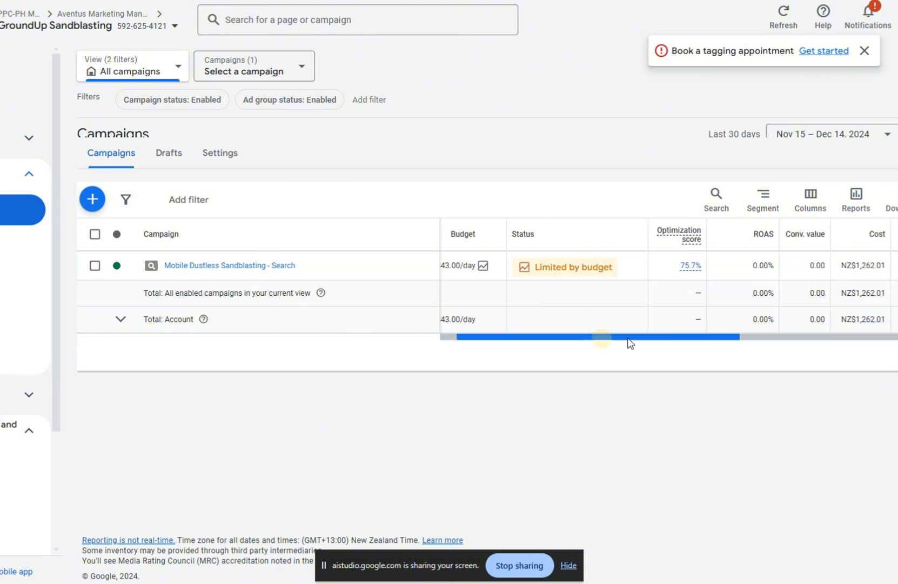
scroll("right", 3)
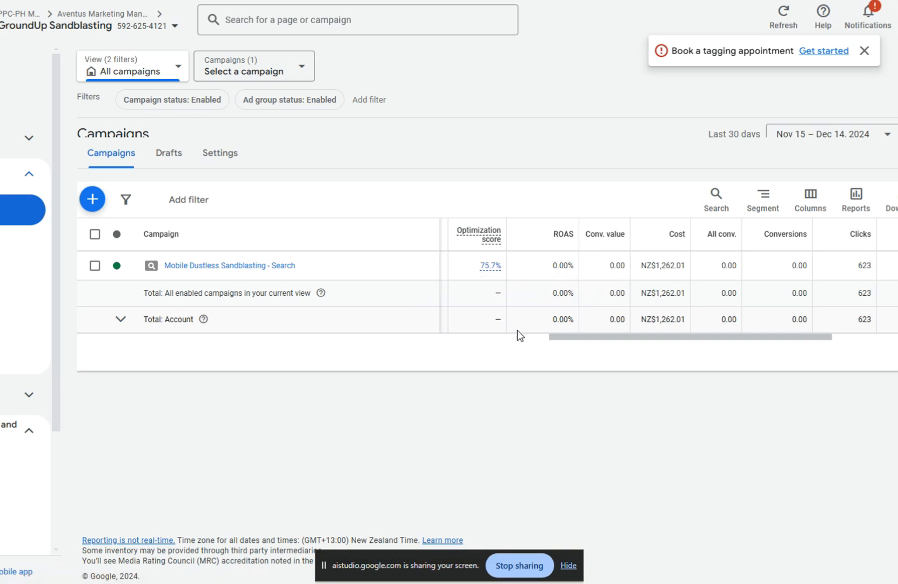
scroll("right", 3)
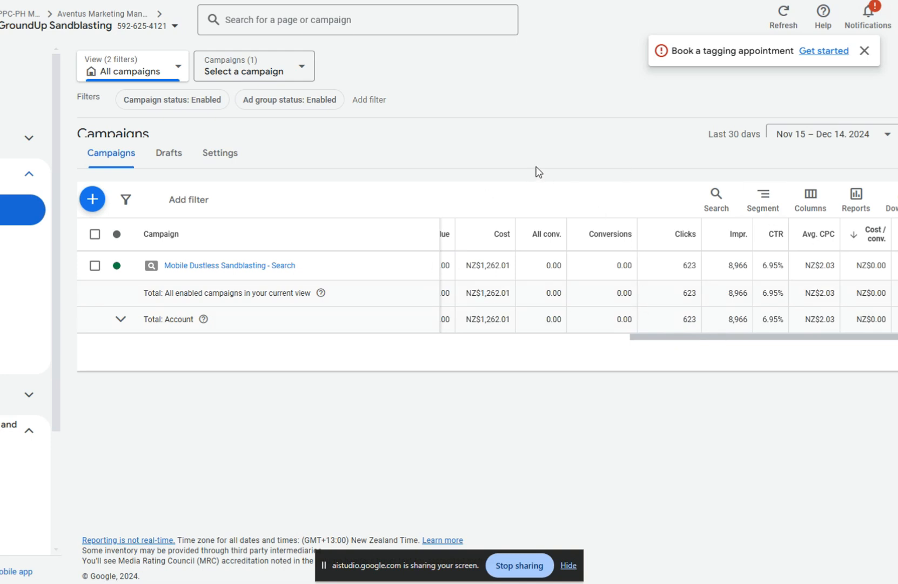
mouse_move(543, 208)
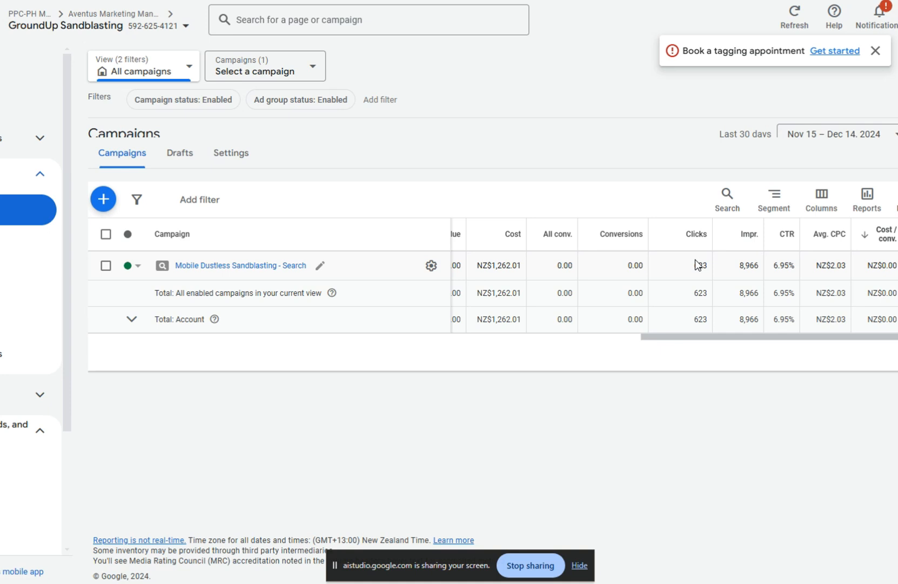
mouse_move(605, 266)
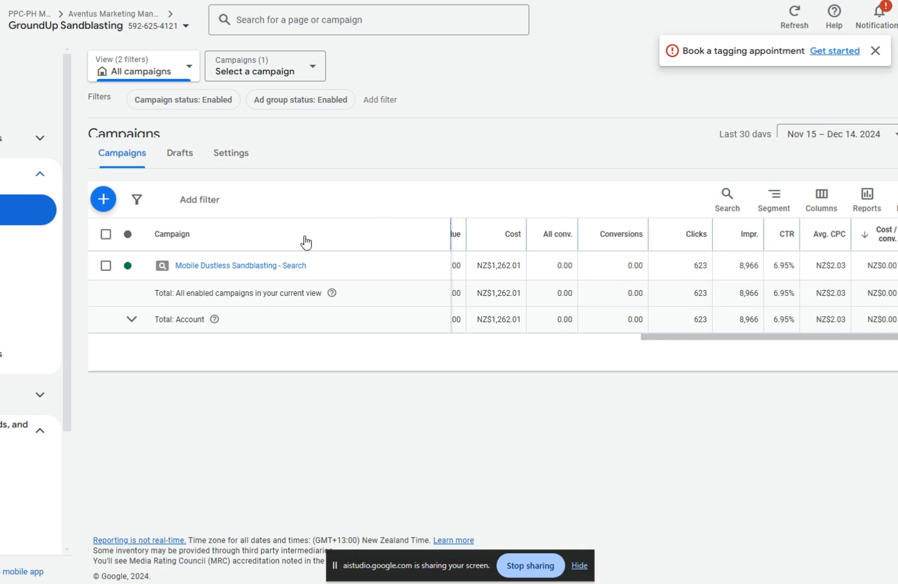
mouse_move(423, 292)
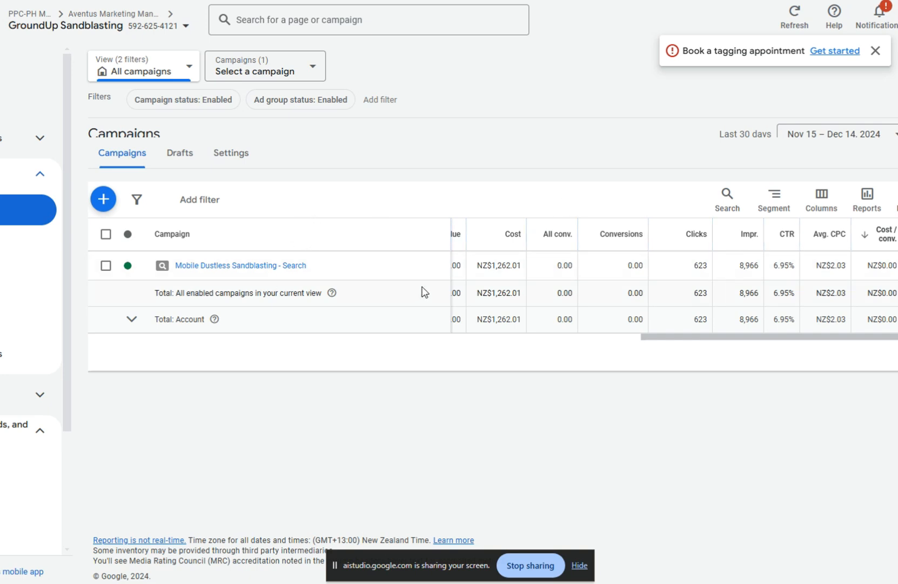
left_click_drag(642, 337, 653, 337)
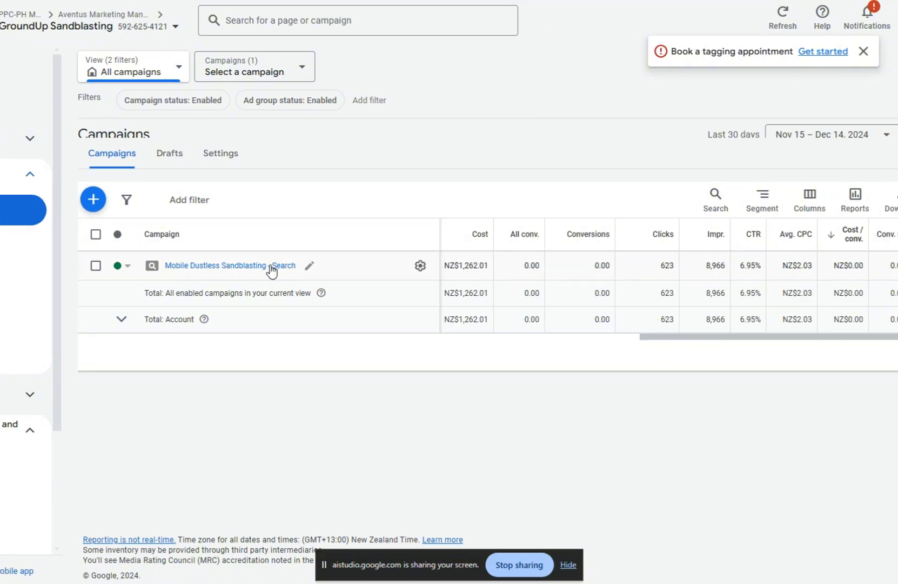
Step: Open the Mobile Dustless Sandblasting - Search campaign, sort keywords by cost, and select sandblasting
left_click(230, 266)
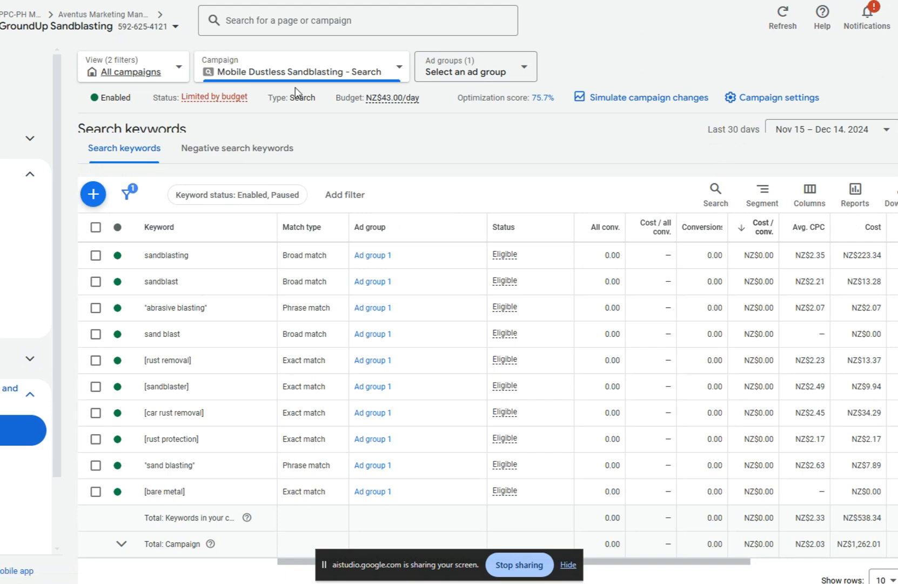
mouse_move(174, 255)
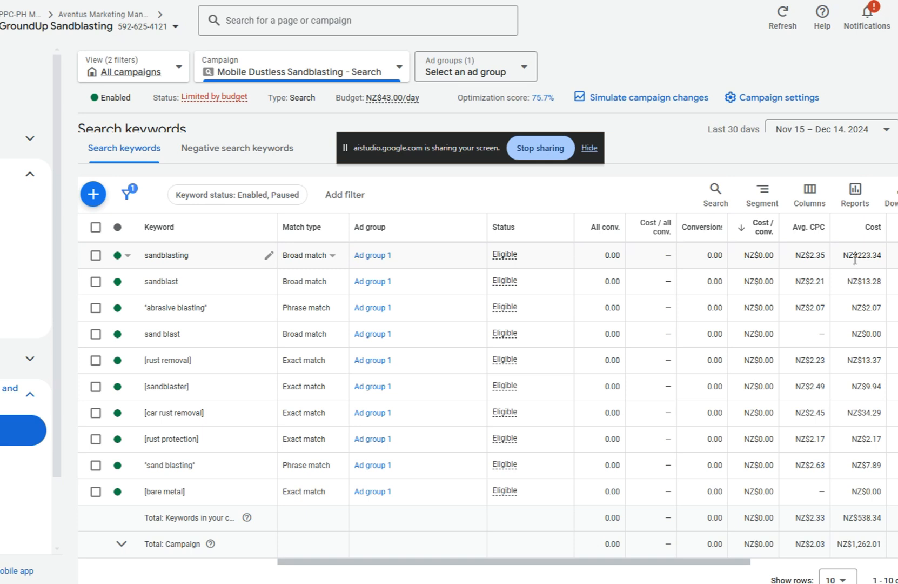
mouse_move(230, 240)
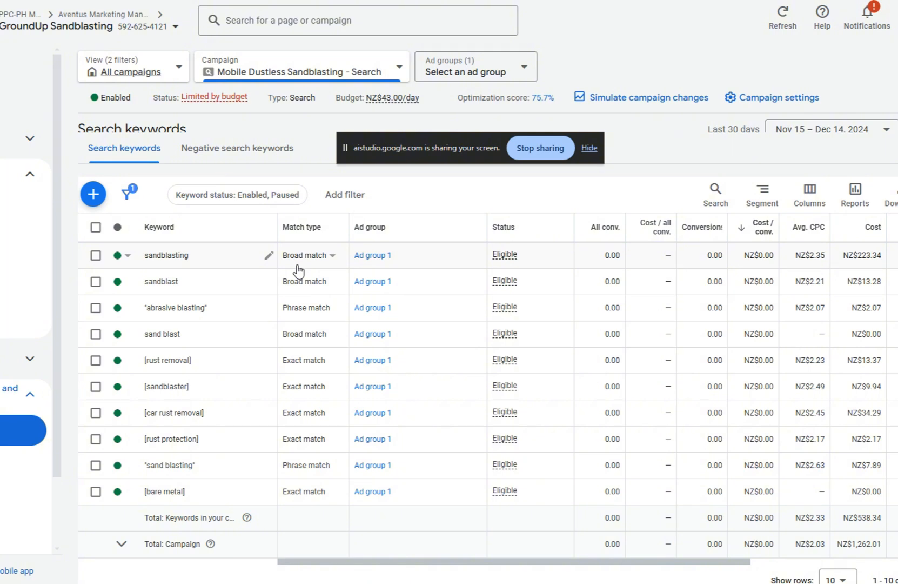
left_click(873, 227)
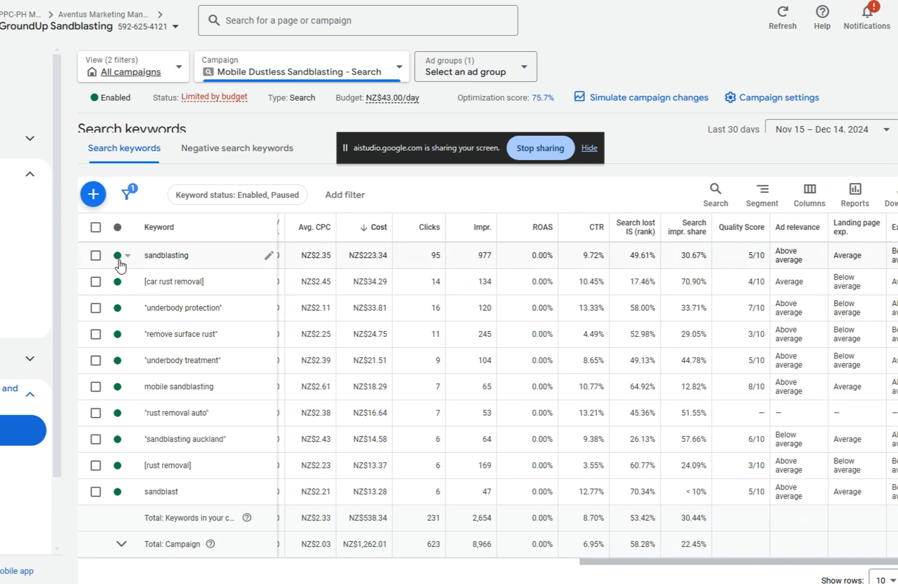
left_click(96, 255)
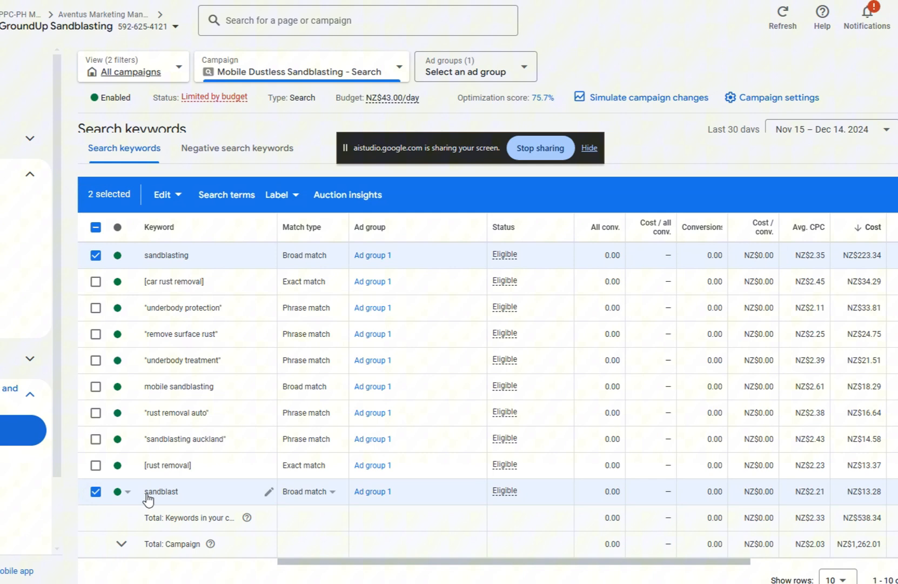
mouse_move(210, 500)
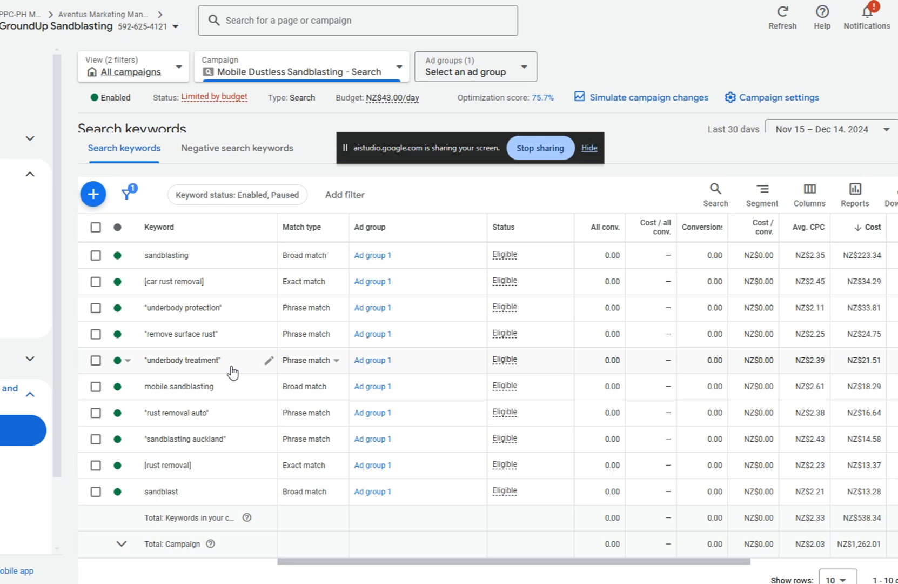
mouse_move(241, 300)
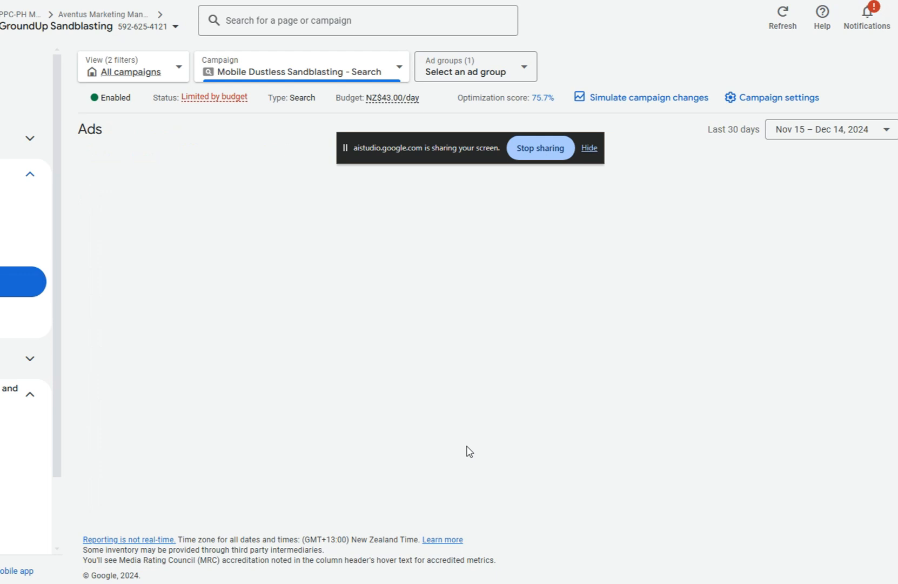
mouse_move(65, 314)
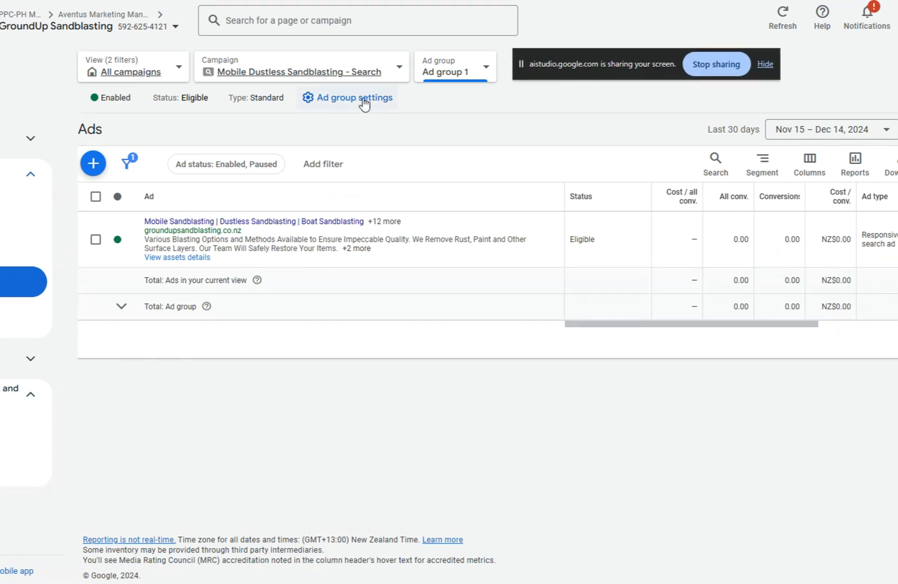
Step: Show the new ad type choices for Ad group 1
left_click(93, 163)
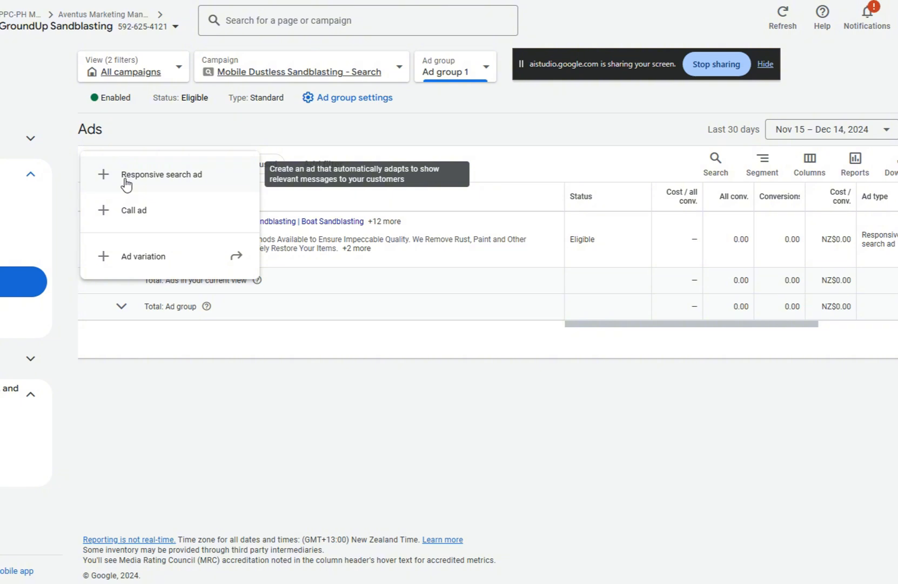
Step: Start a responsive search ad and clear prefilled headlines, keeping only 'Mobile Sandblasting'
left_click(162, 174)
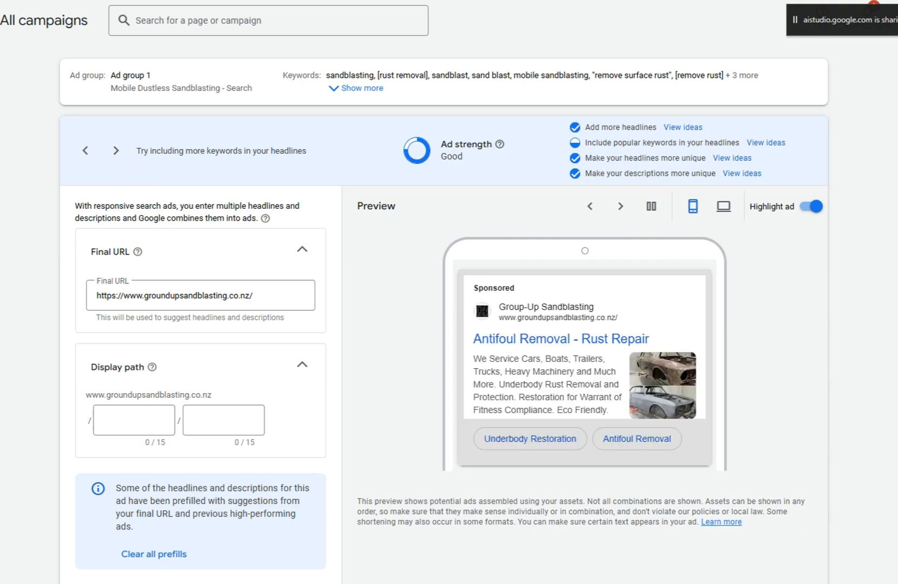
scroll("down", 3)
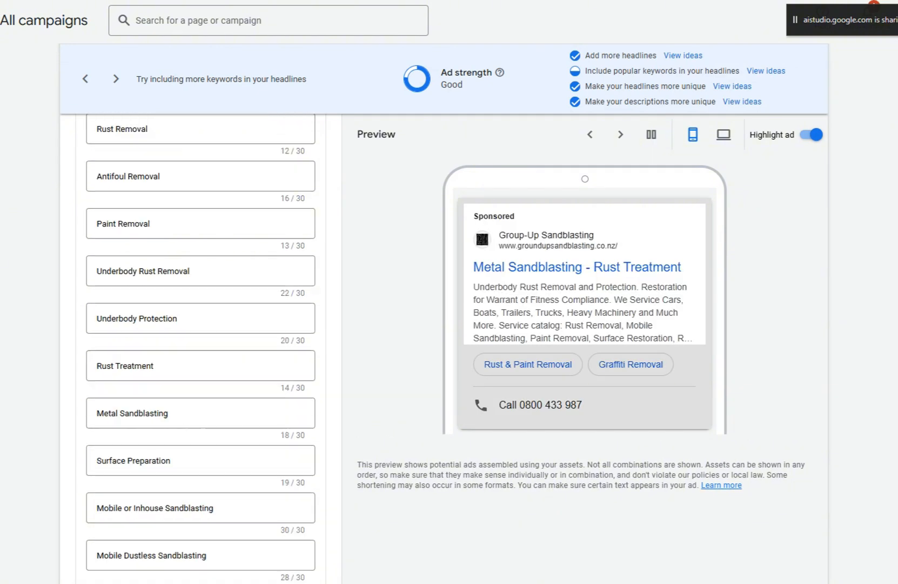
scroll("down", 3)
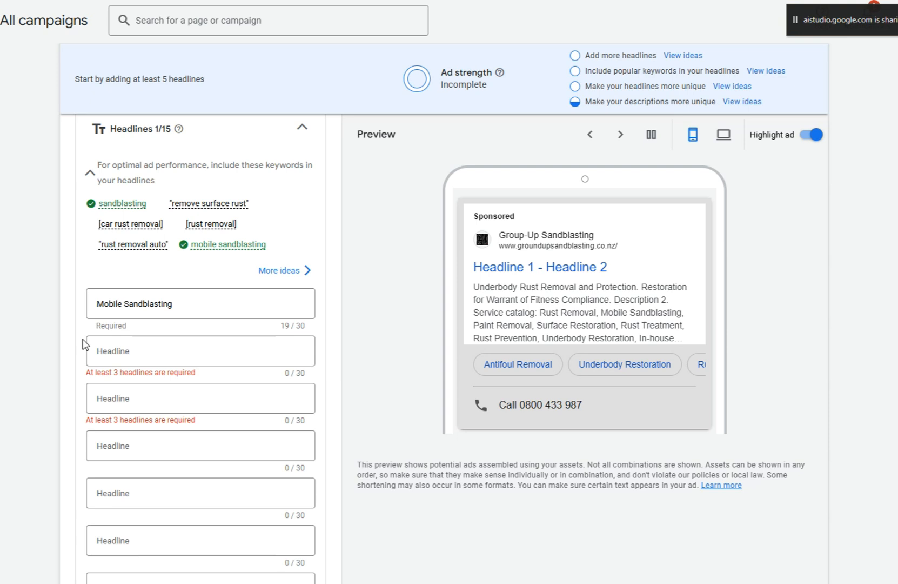
Step: Add headlines 'Services', 'Rust Experts' and 'Dustless' to the draft ad
left_click(620, 134)
type("Mobile Sandblasting")
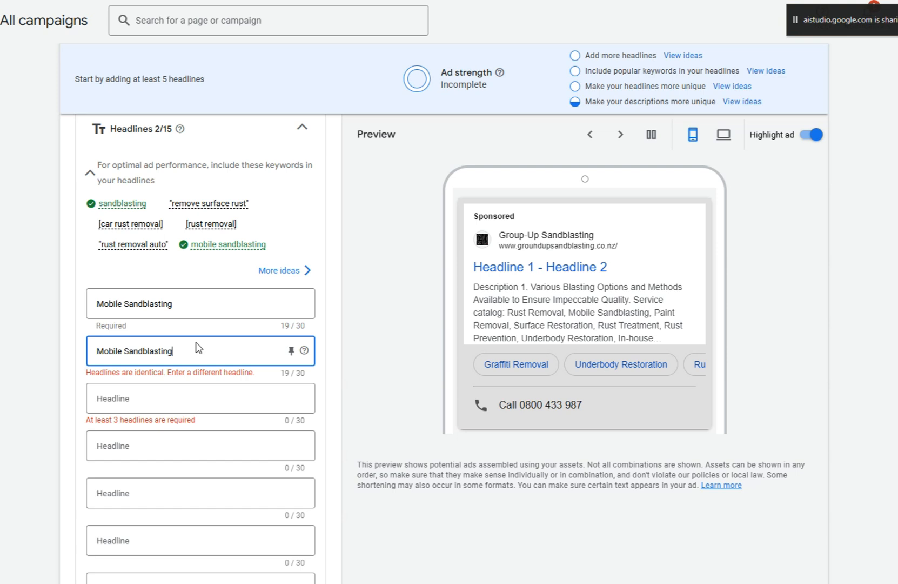
type("Services")
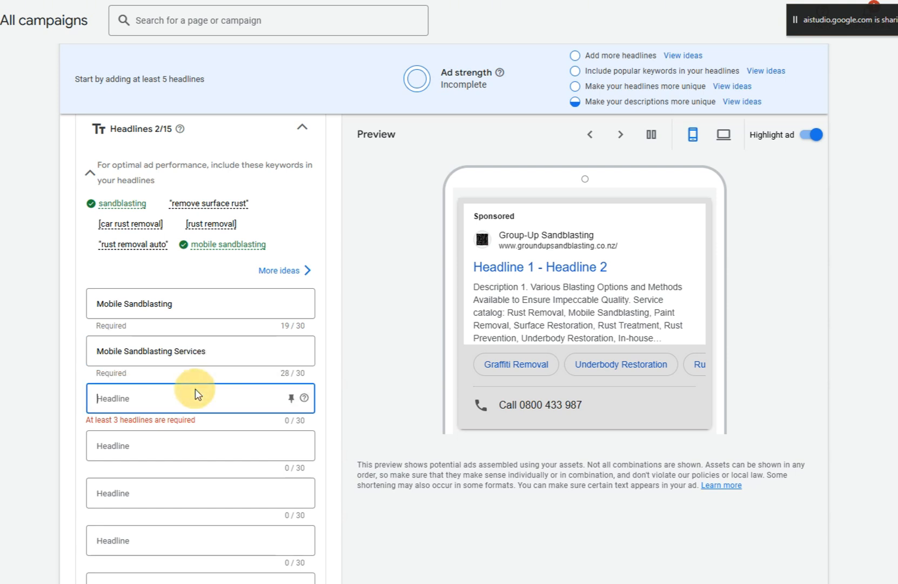
type("Rust Experts")
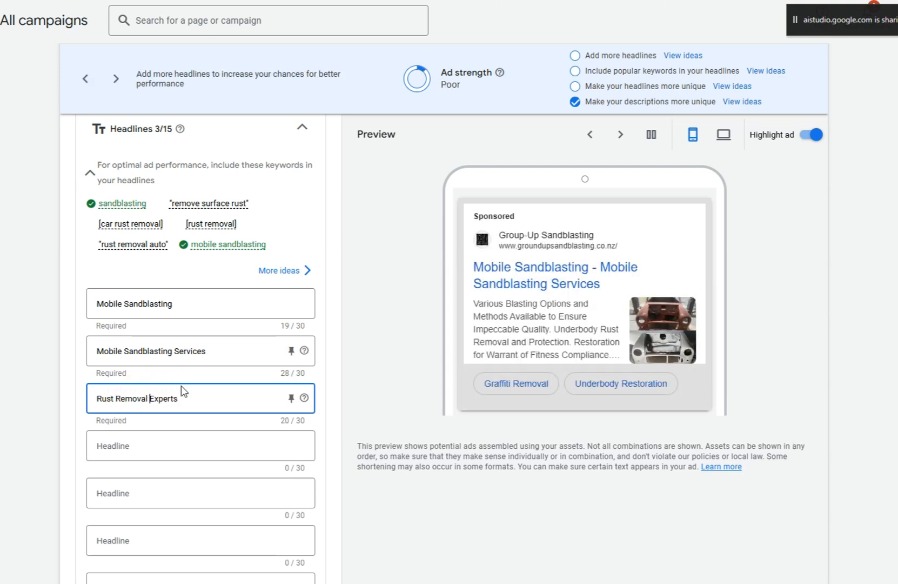
left_click(200, 446)
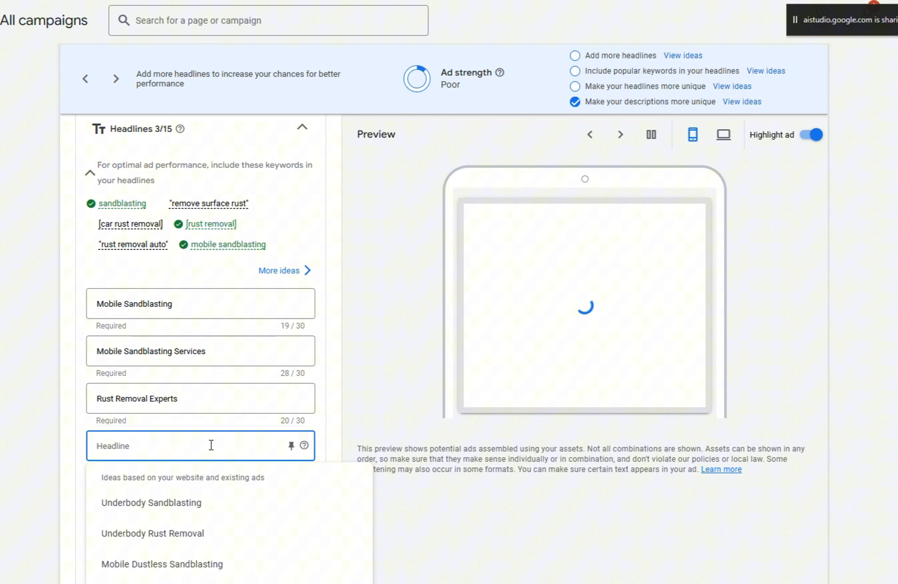
type("D")
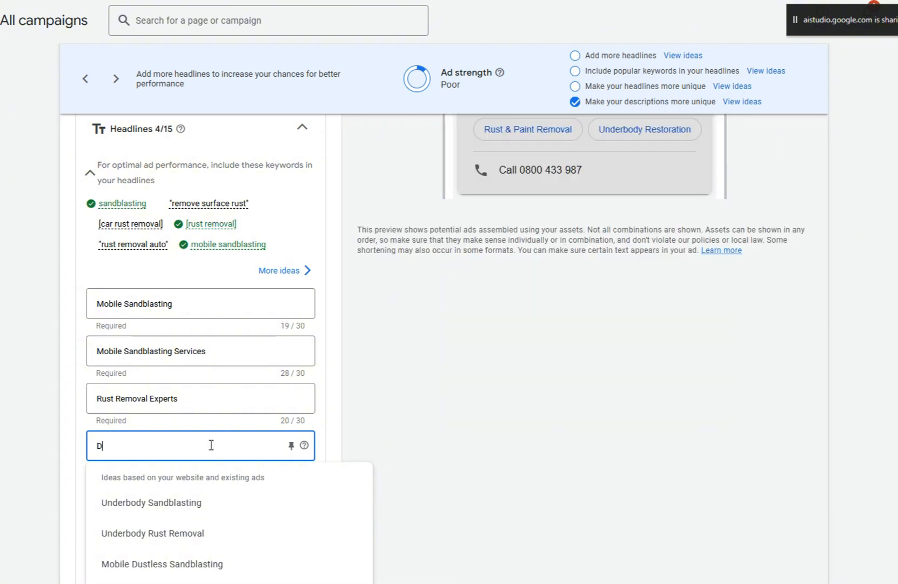
type("ustless")
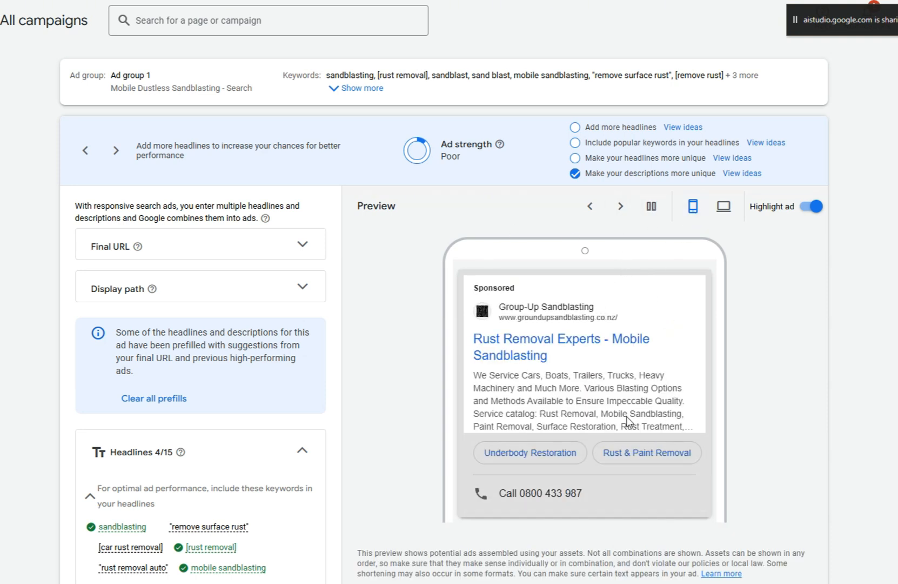
Step: Cycle through three ad preview variations, then discard the draft without saving
left_click(620, 206)
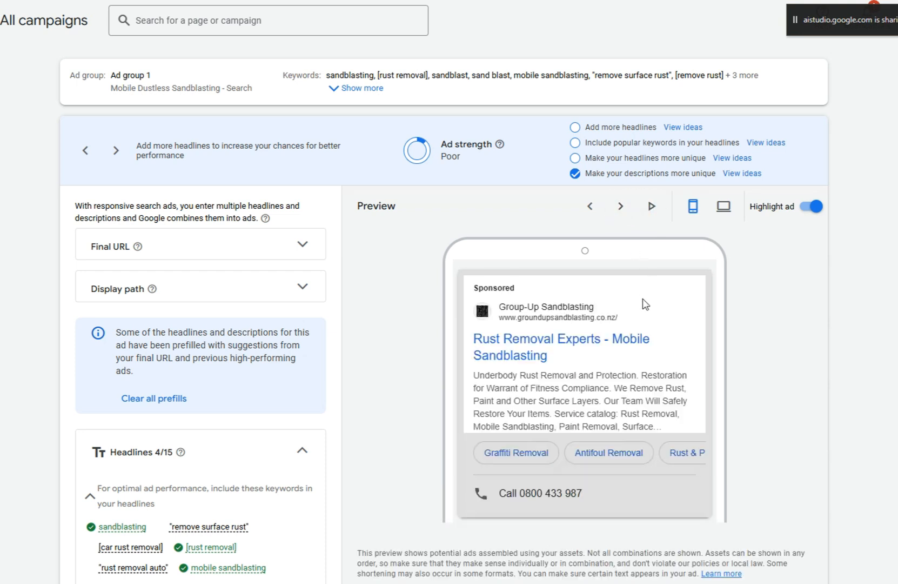
left_click(621, 206)
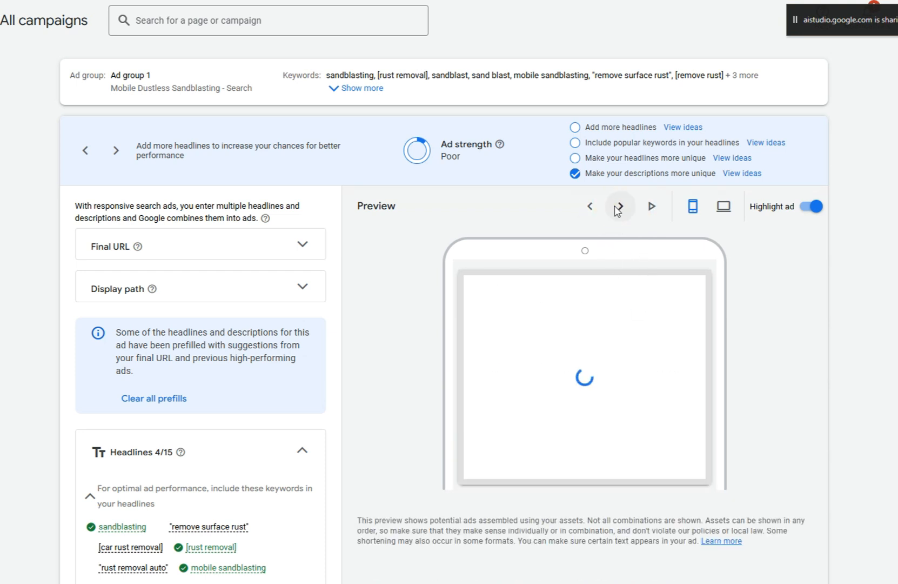
left_click(620, 206)
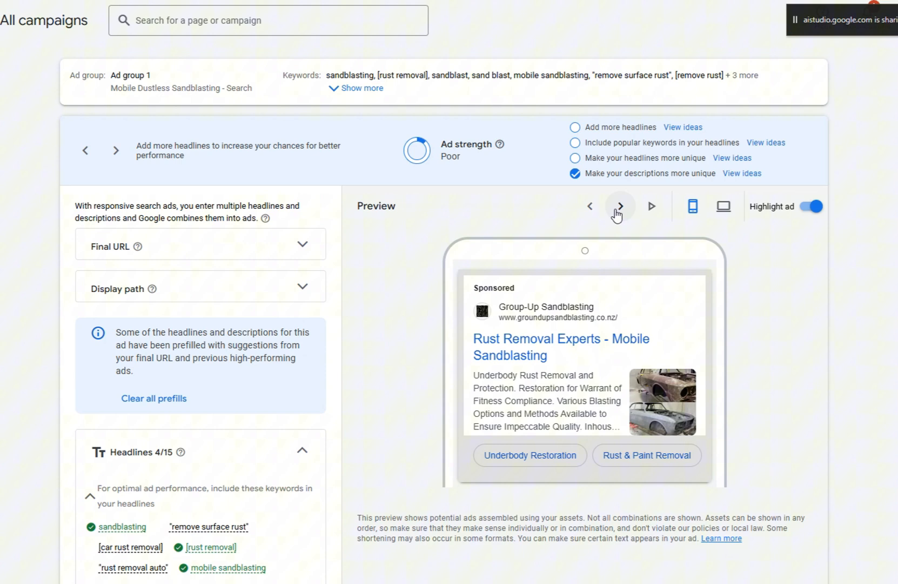
mouse_move(628, 233)
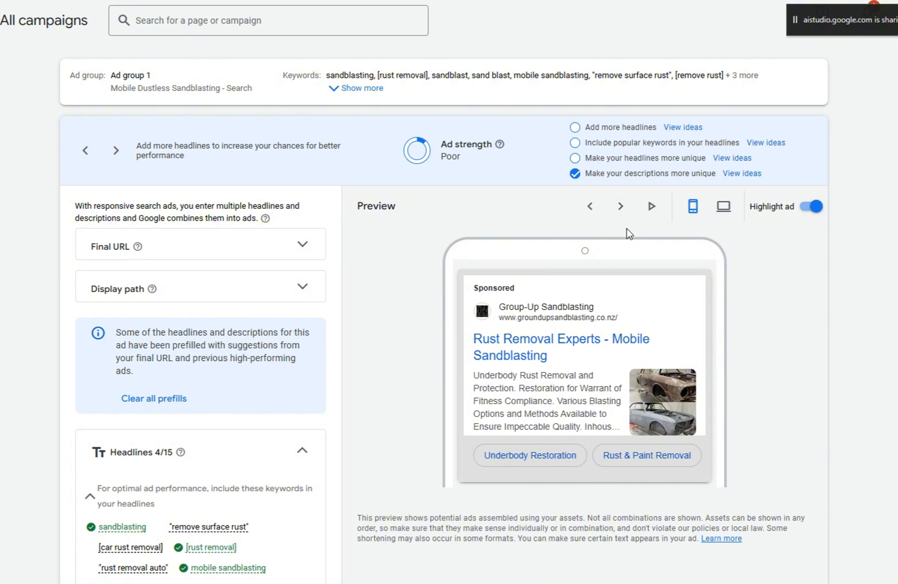
mouse_move(404, 207)
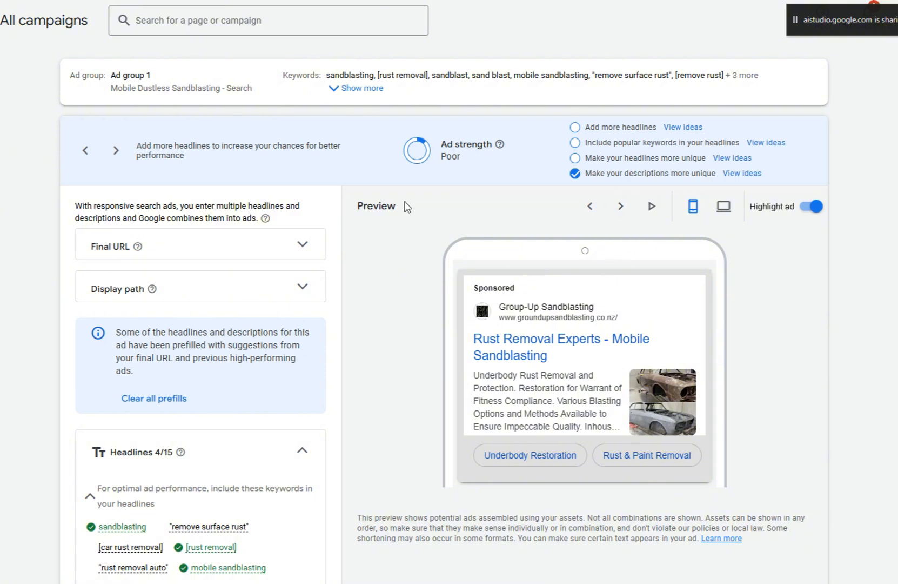
mouse_move(497, 211)
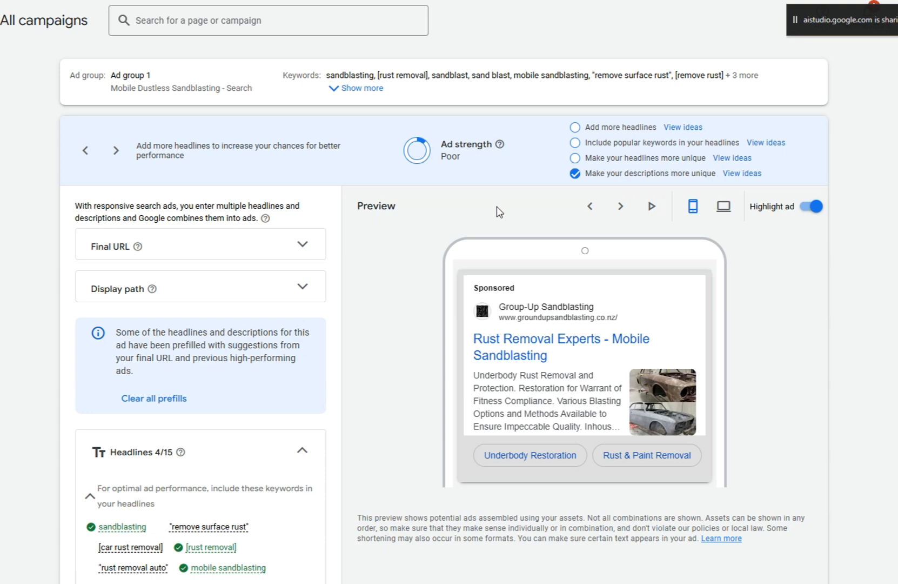
scroll("down", 3)
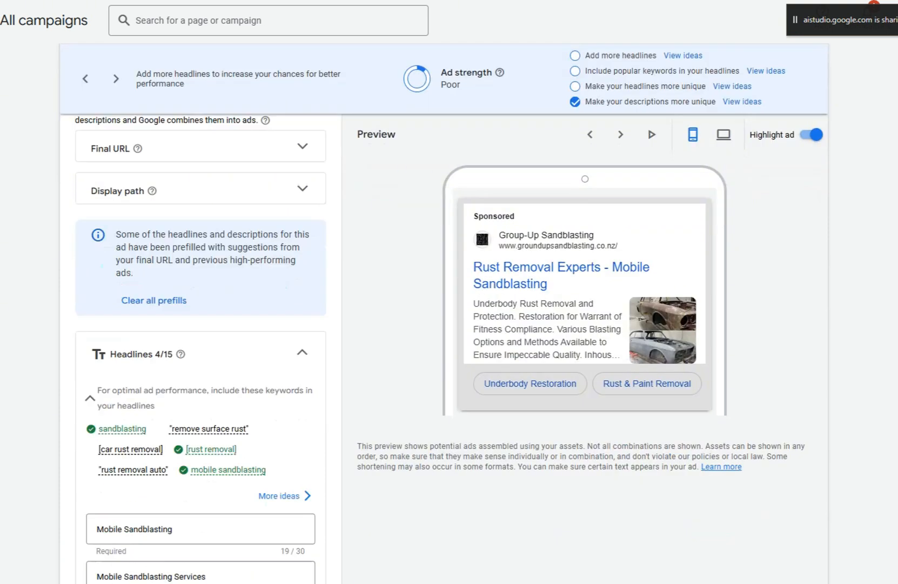
scroll("down", 3)
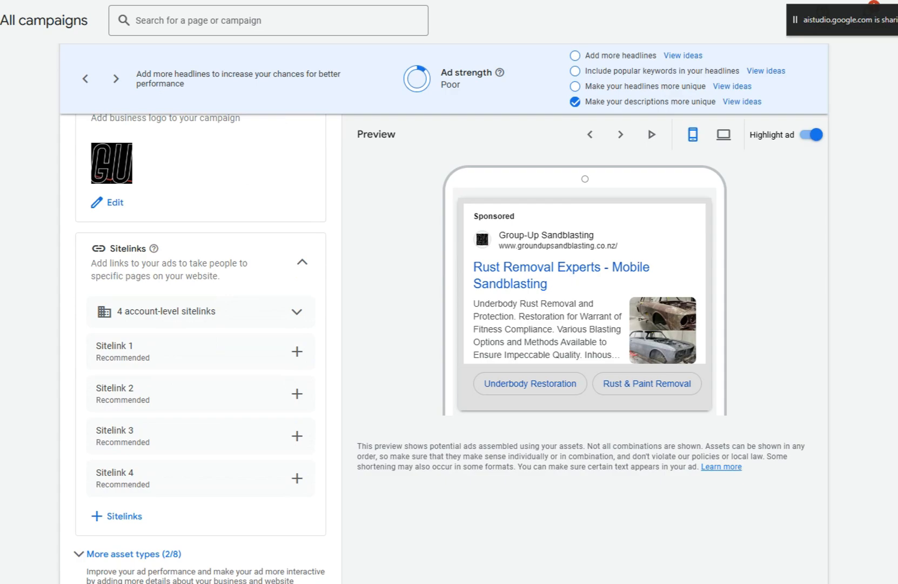
left_click(132, 528)
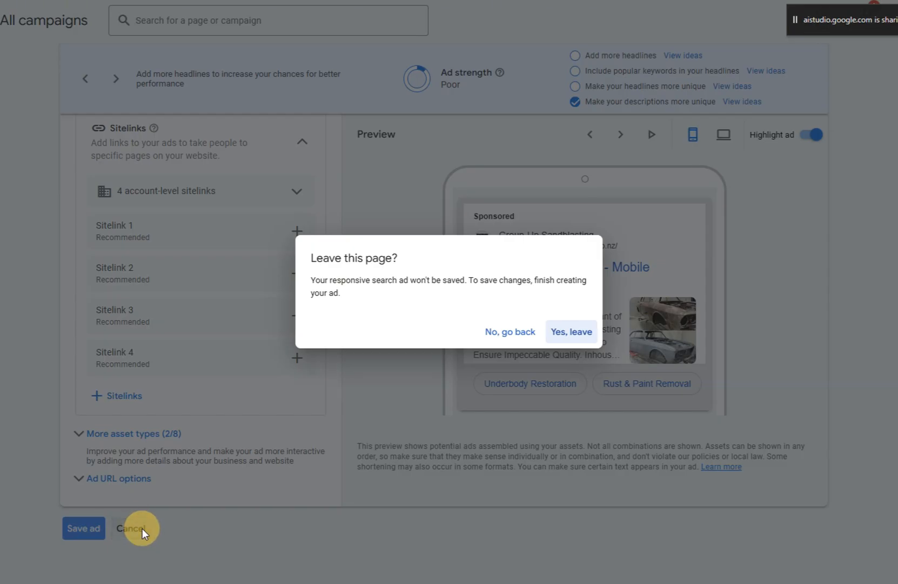
left_click(571, 332)
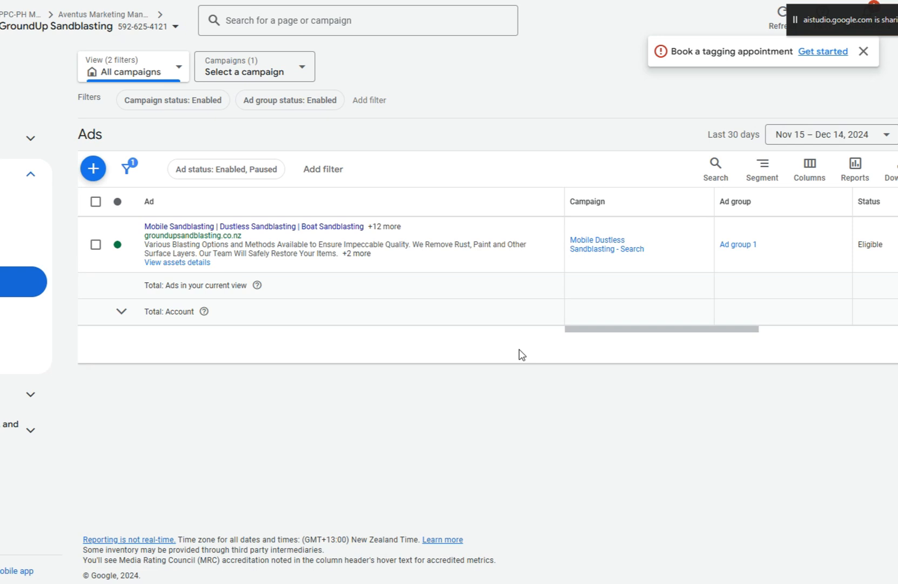
mouse_move(255, 324)
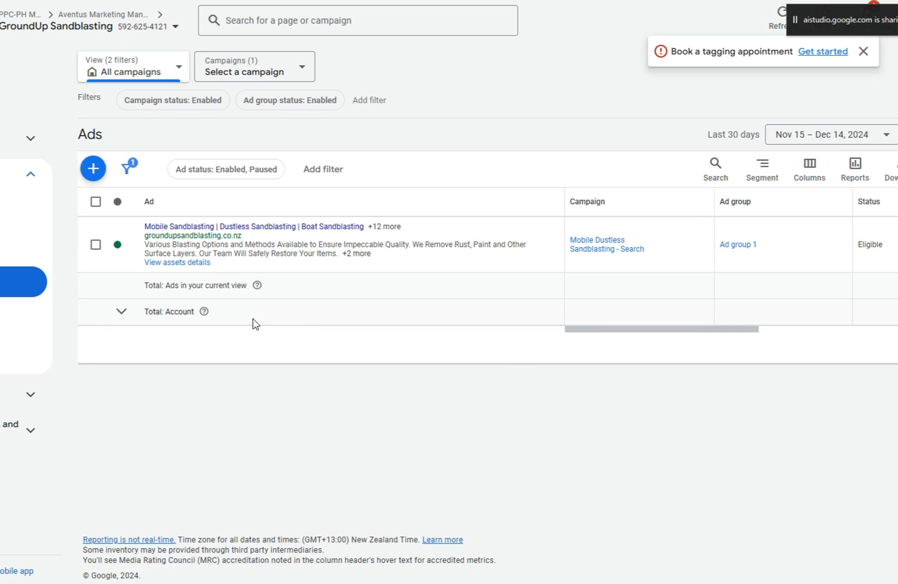
mouse_move(500, 339)
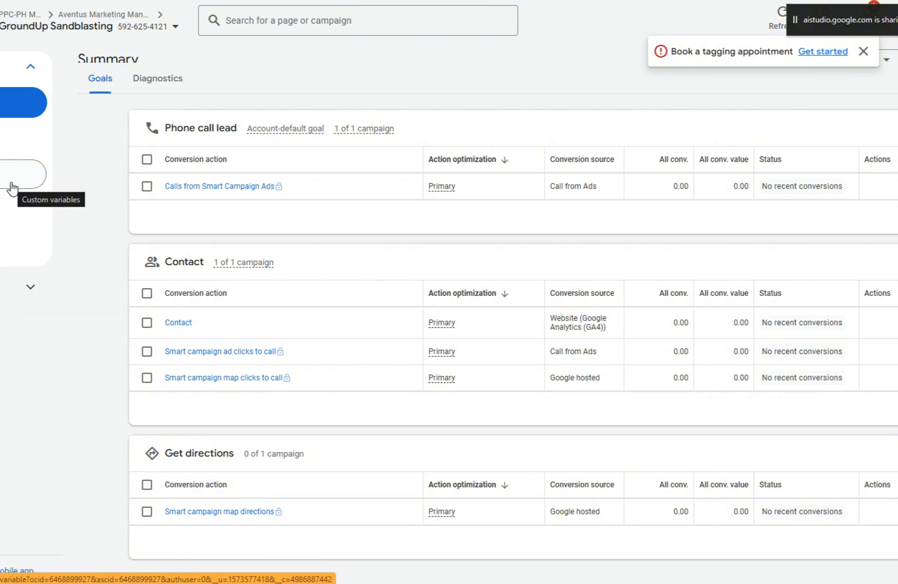
mouse_move(193, 94)
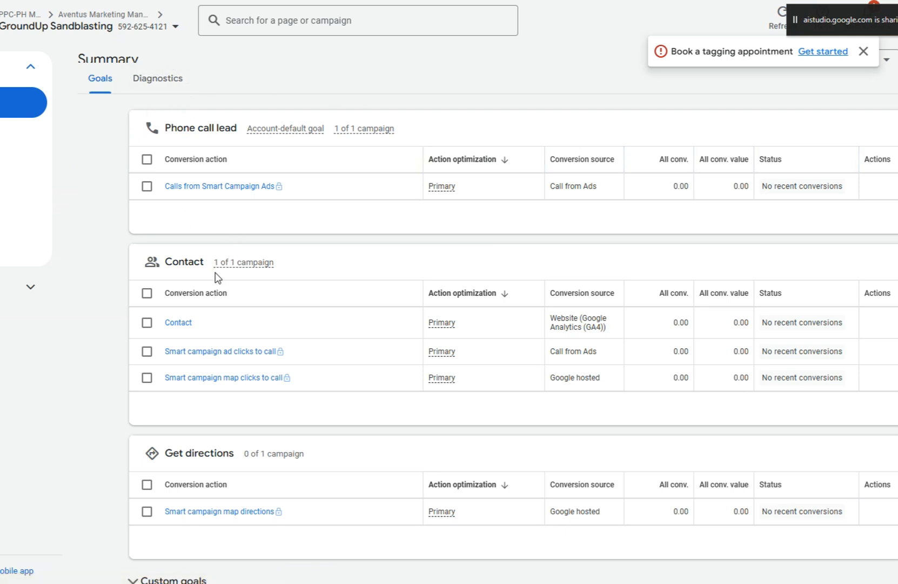
mouse_move(432, 405)
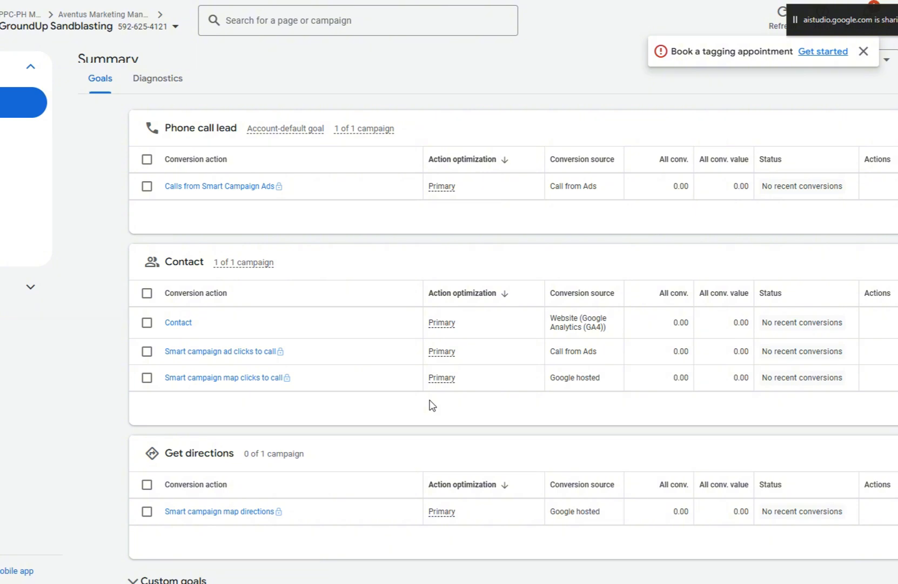
mouse_move(432, 405)
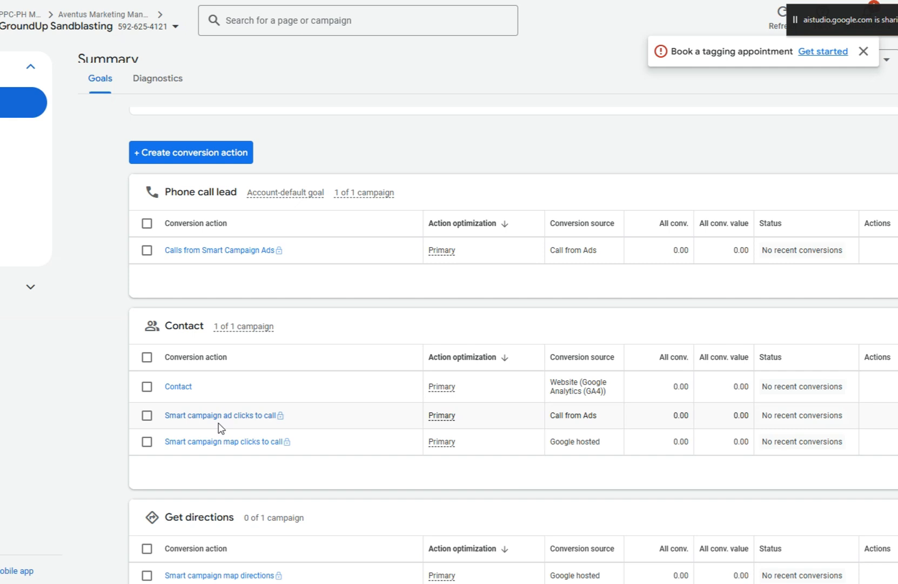
mouse_move(215, 431)
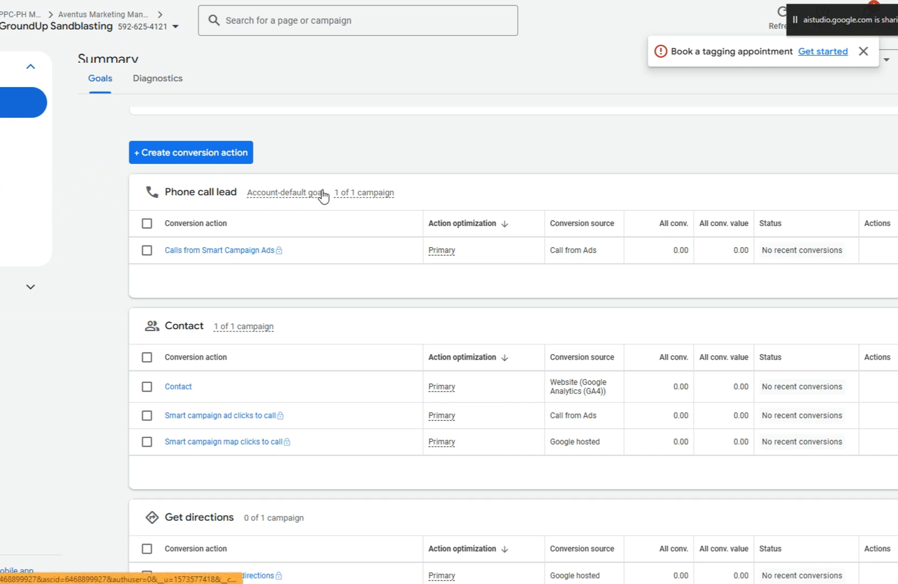
mouse_move(350, 168)
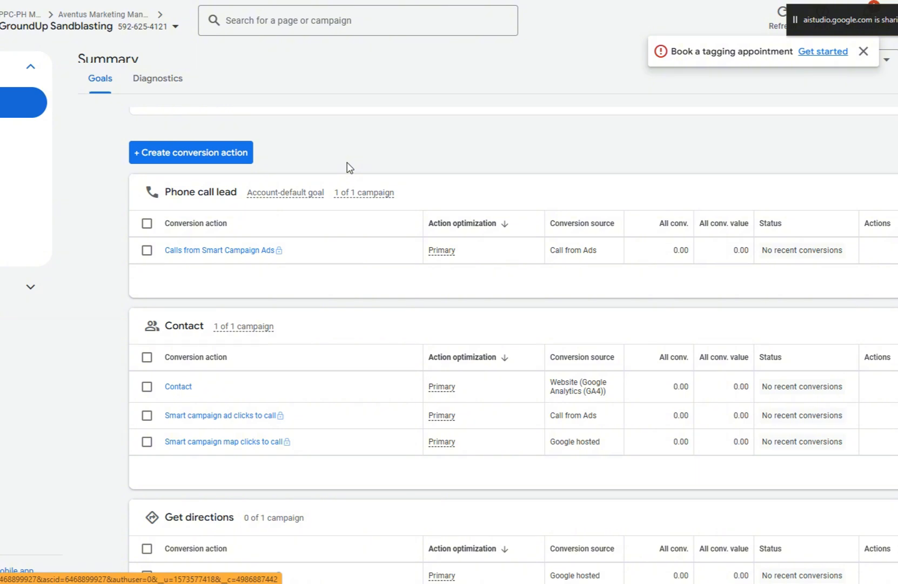
mouse_move(190, 152)
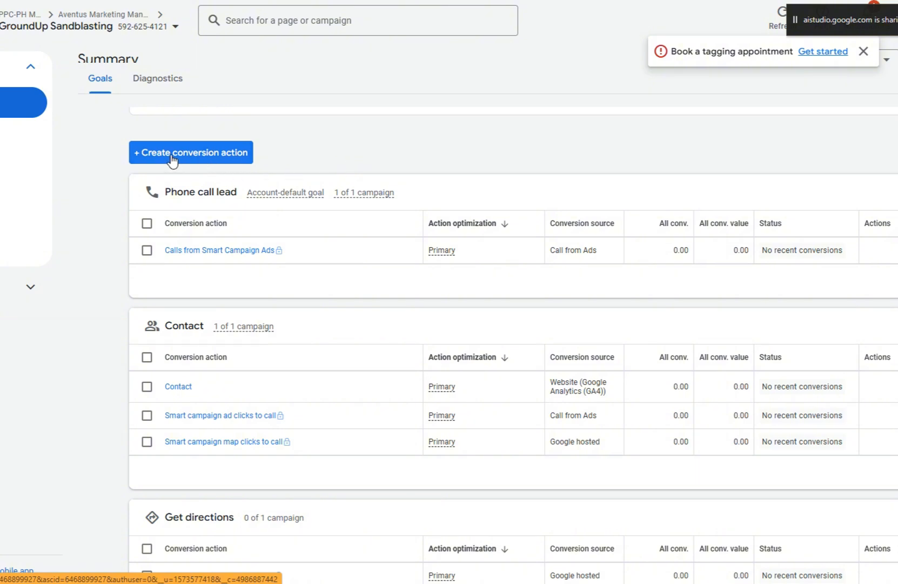
Step: Start a new conversion action with Phone calls as the conversion type
left_click(191, 153)
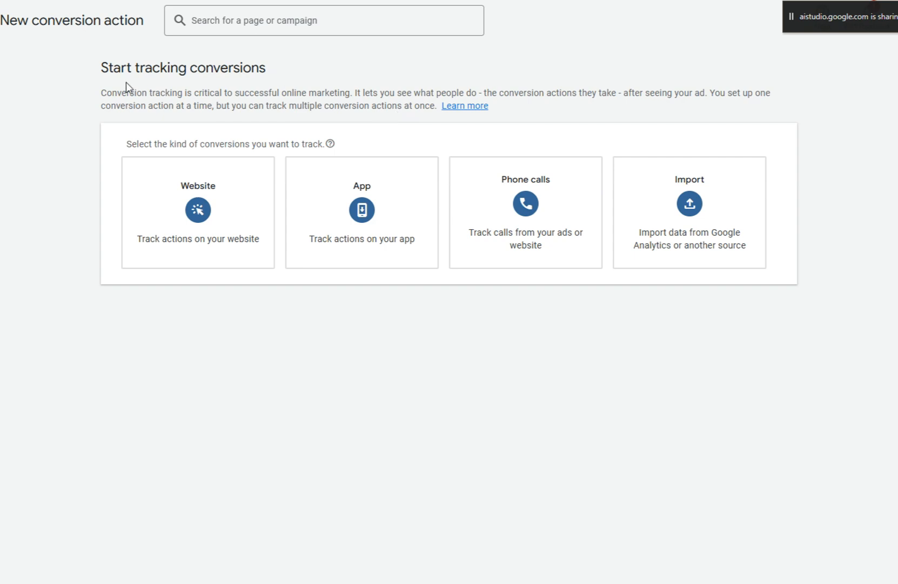
left_click(525, 212)
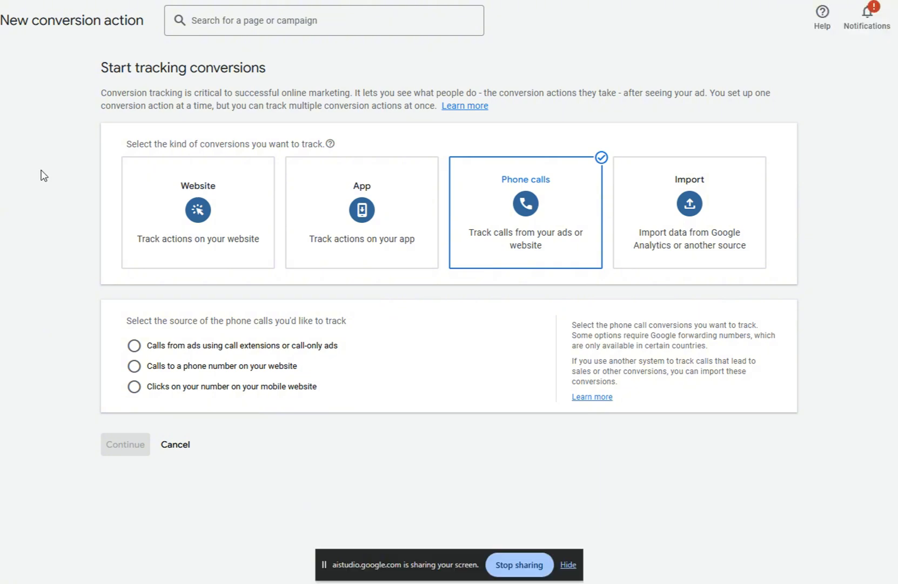
mouse_move(147, 297)
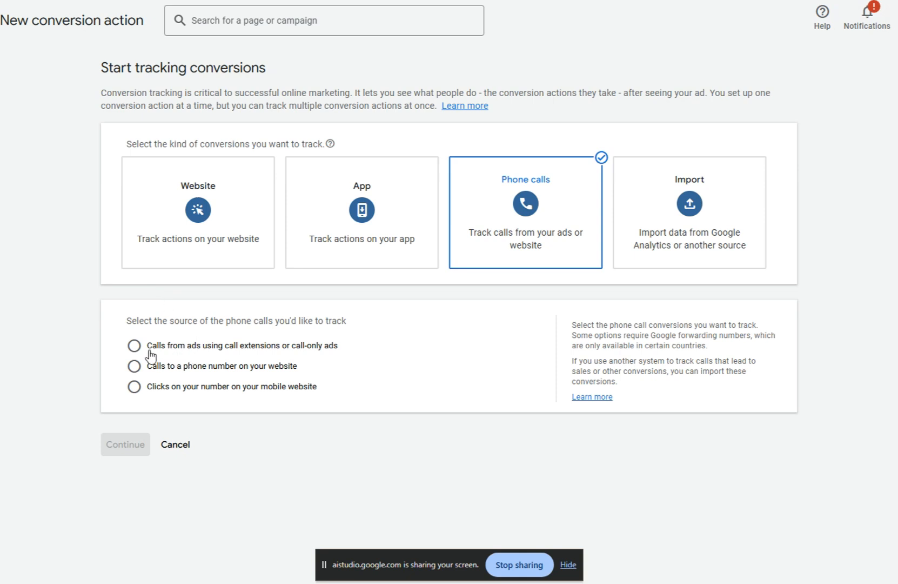
Step: Choose calls from ads using call extensions or call-only ads, and continue
left_click(134, 366)
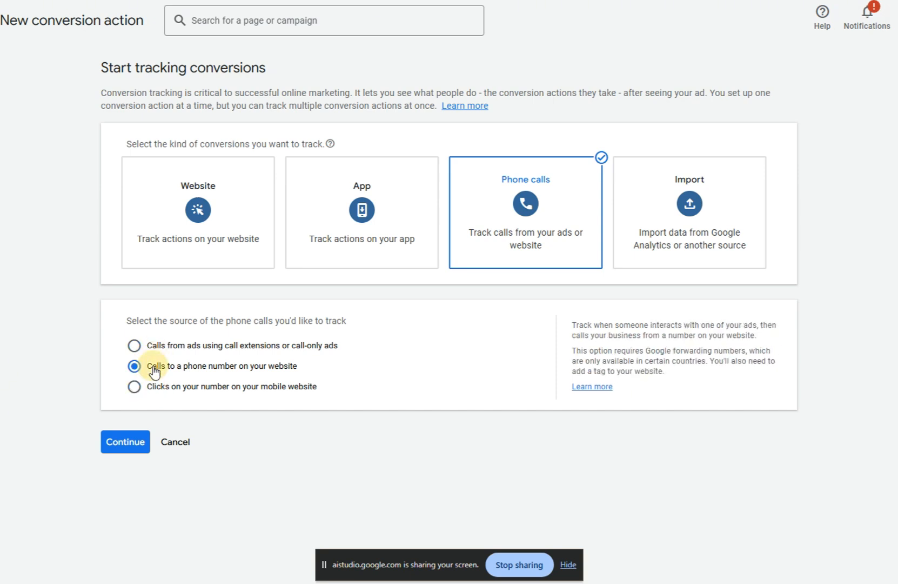
left_click(134, 344)
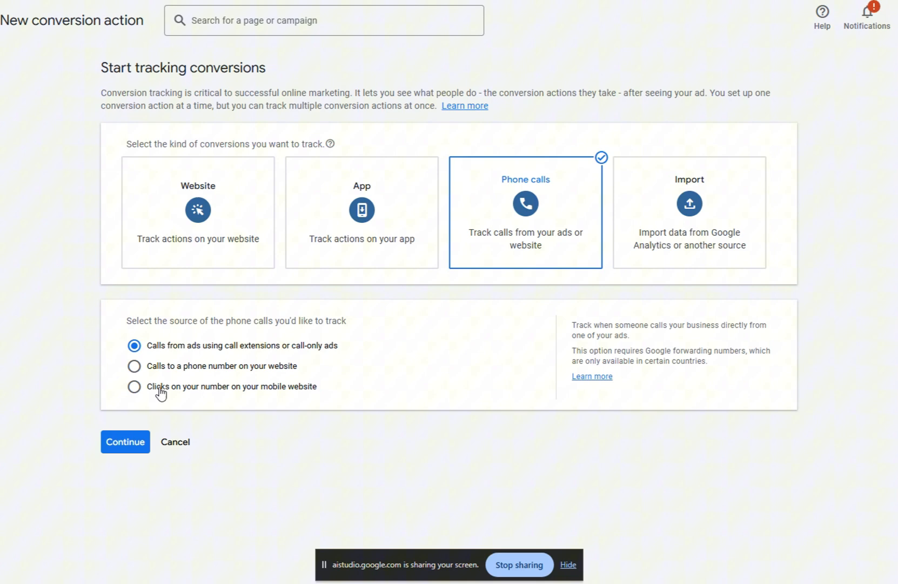
mouse_move(167, 361)
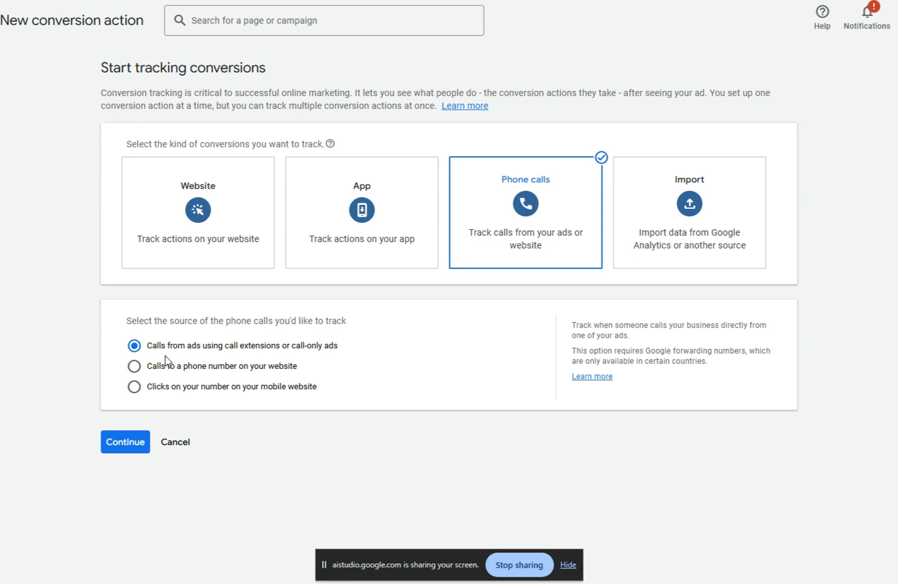
mouse_move(331, 354)
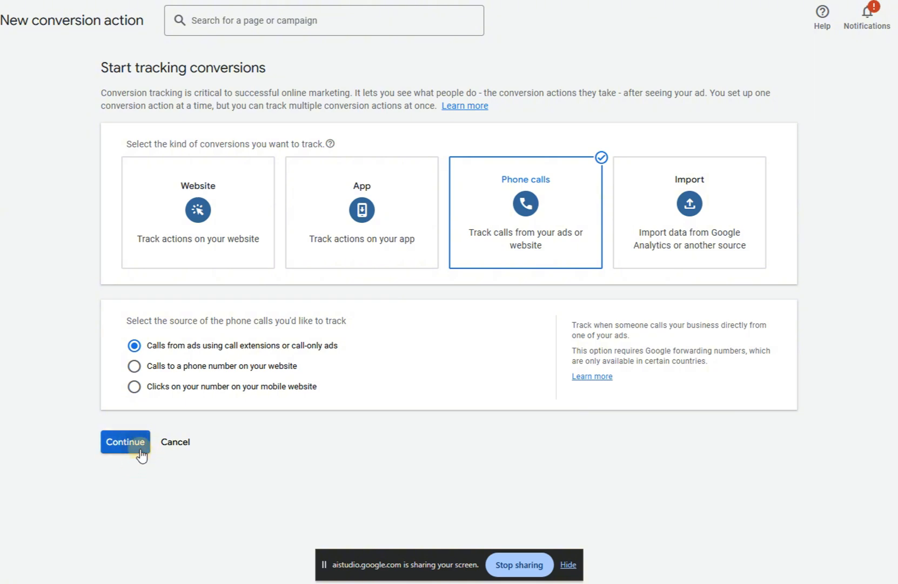
left_click(125, 442)
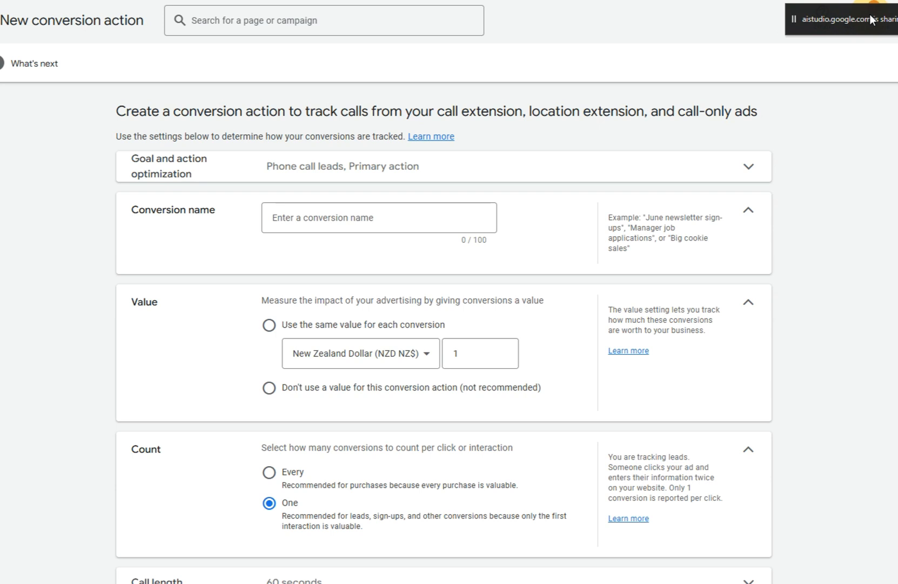
Step: Review the call conversion settings and focus the Conversion name field
scroll("down", 3)
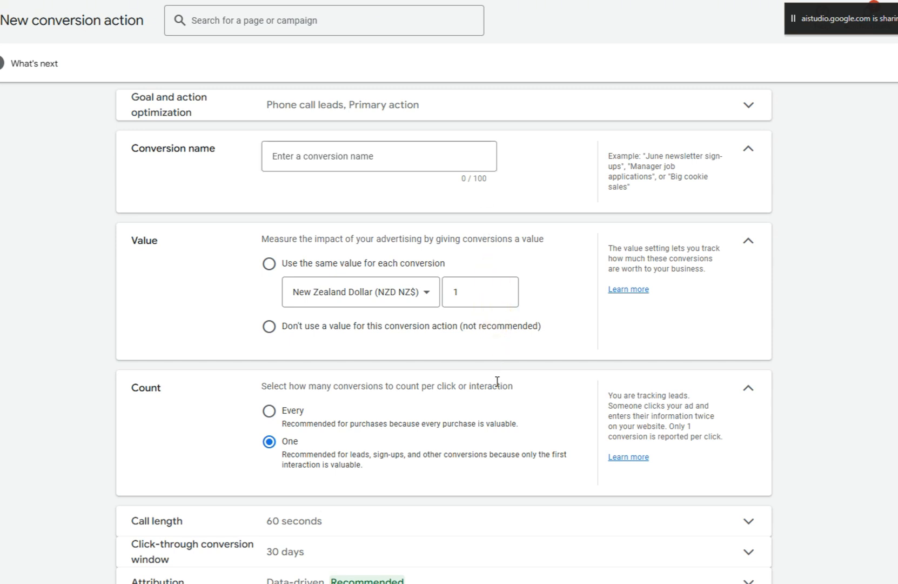
left_click(269, 262)
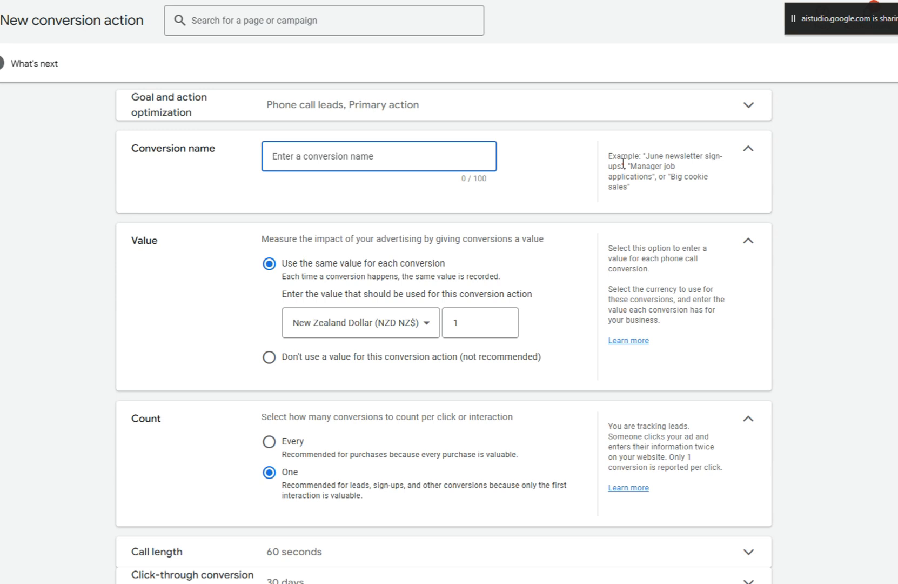
Step: Name the conversion 'Extension Calls' and set it to use no value
type("Extension Calls")
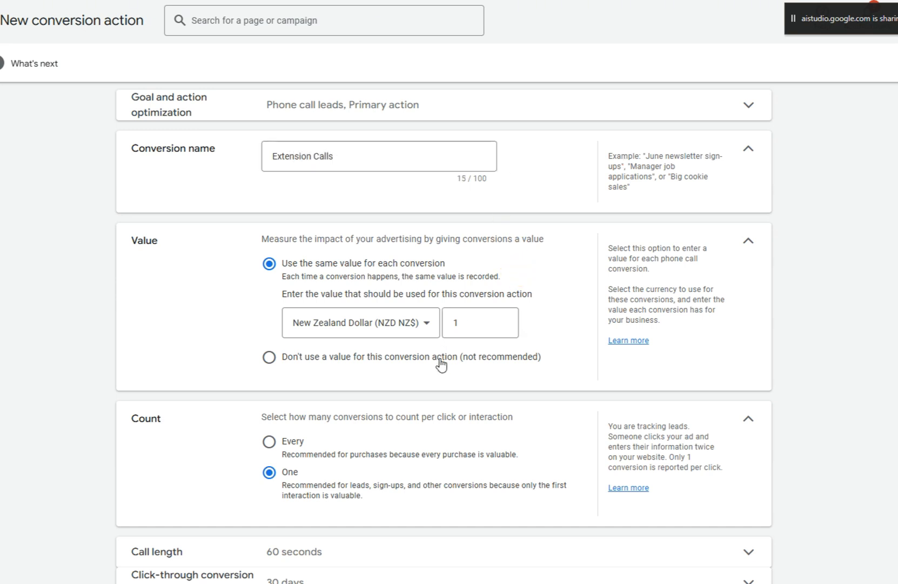
left_click(269, 356)
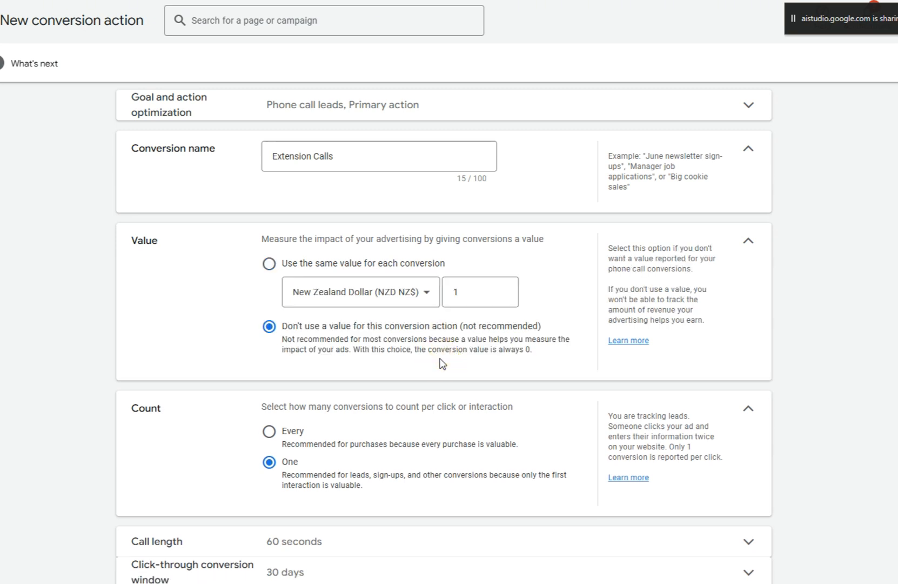
scroll("down", 3)
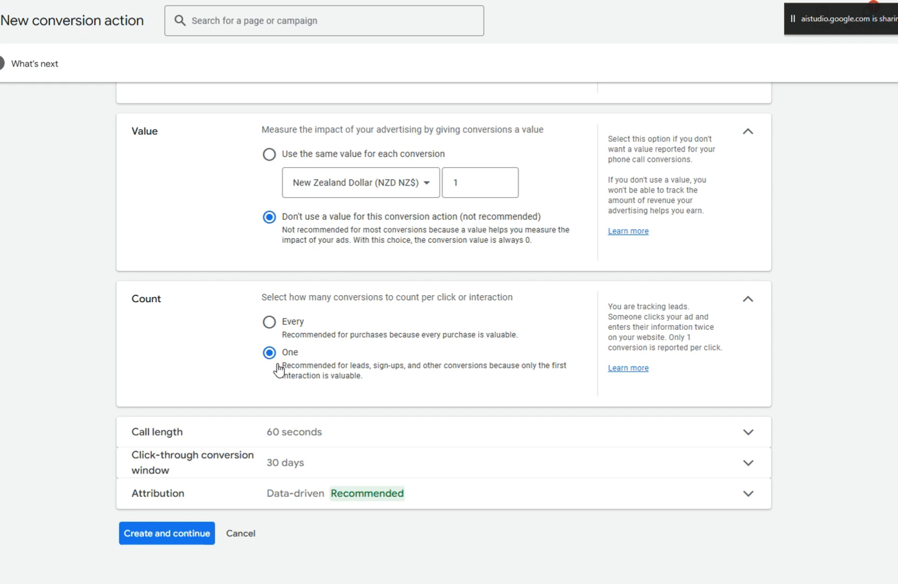
mouse_move(433, 204)
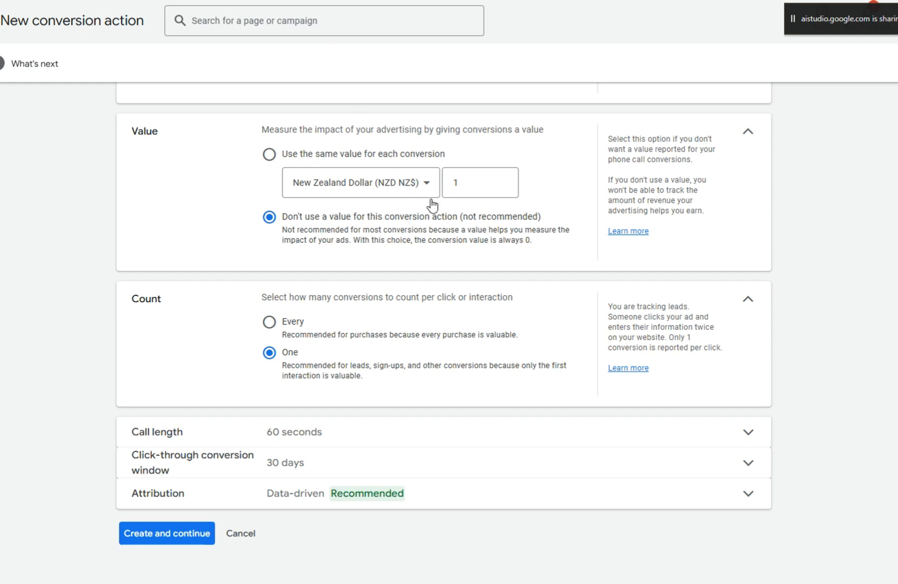
mouse_move(339, 285)
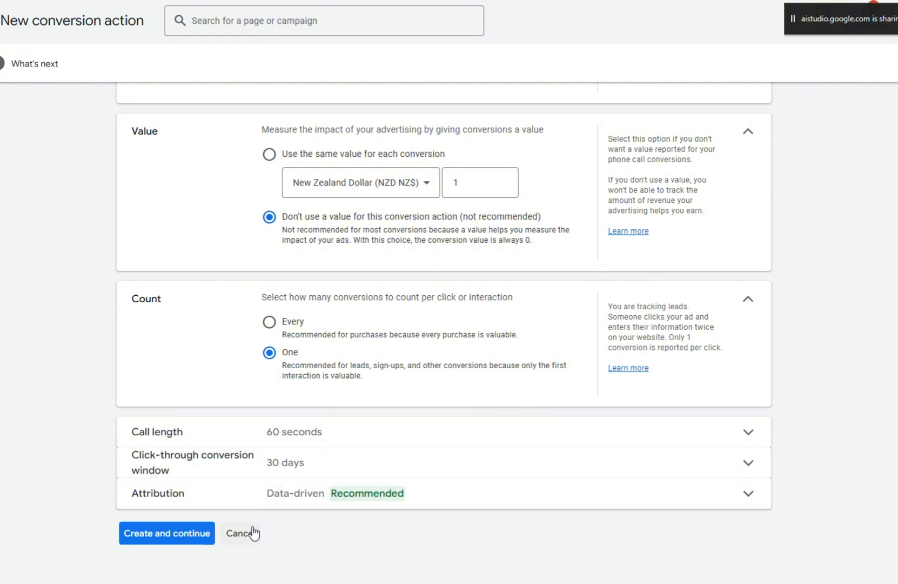
mouse_move(293, 285)
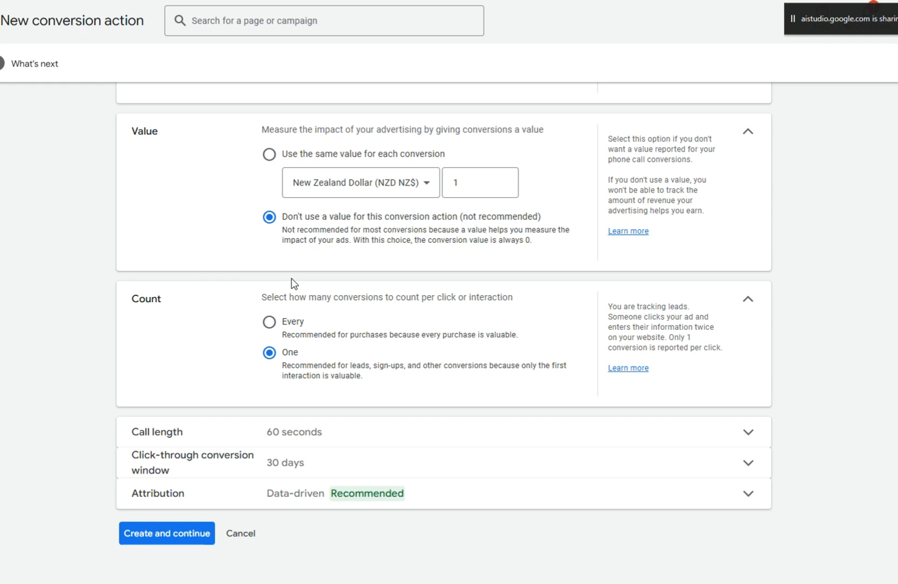
mouse_move(274, 511)
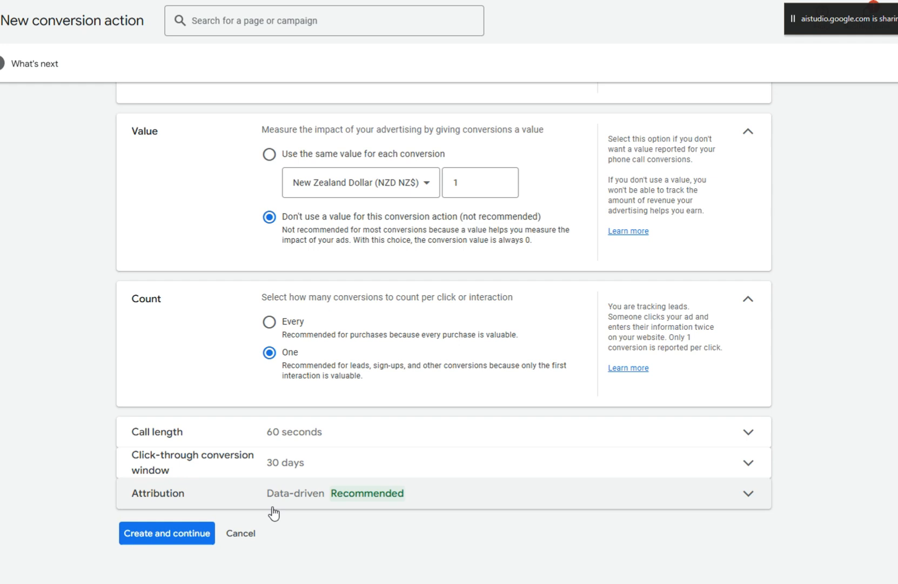